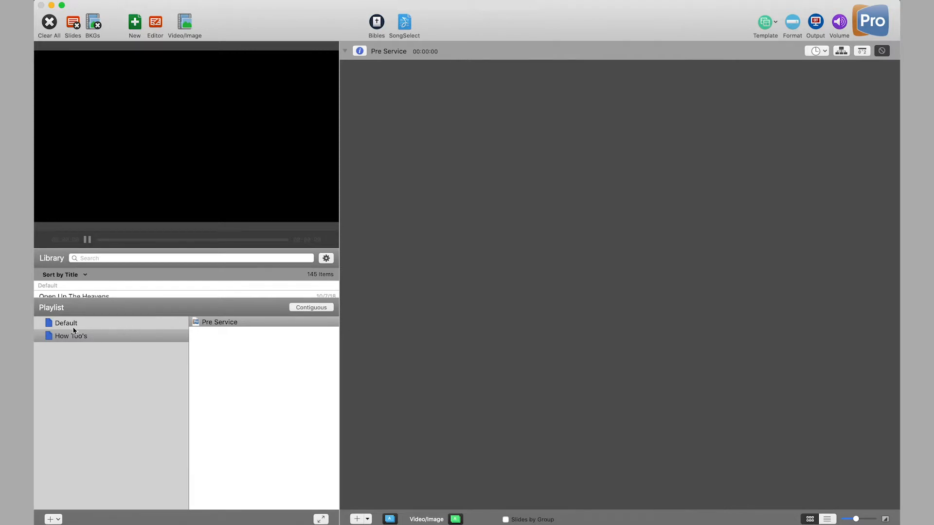
pyautogui.moveTo(243, 332)
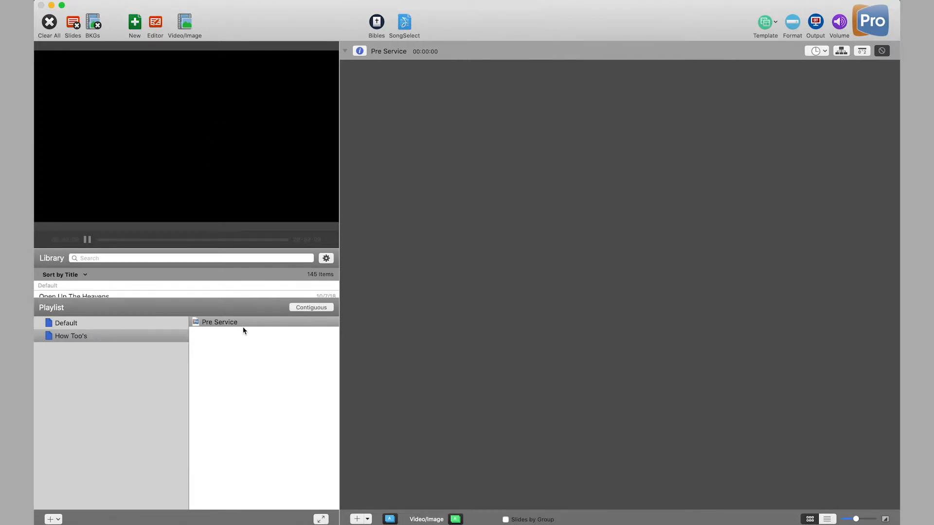
pyautogui.moveTo(232, 331)
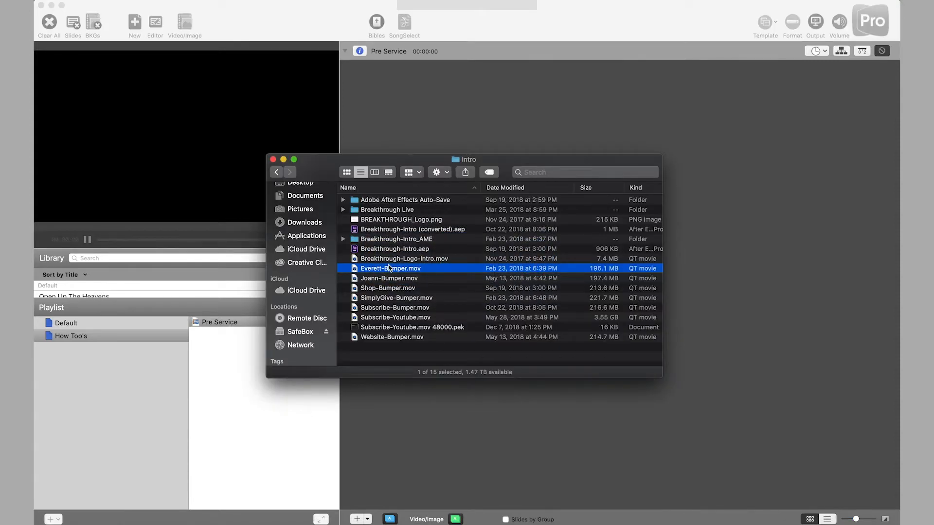
# - Drop SimplyGive-Bumper.mov and Subscribe-Bumper.mov from the Intro folder into Pre Service
pyautogui.click(394, 307)
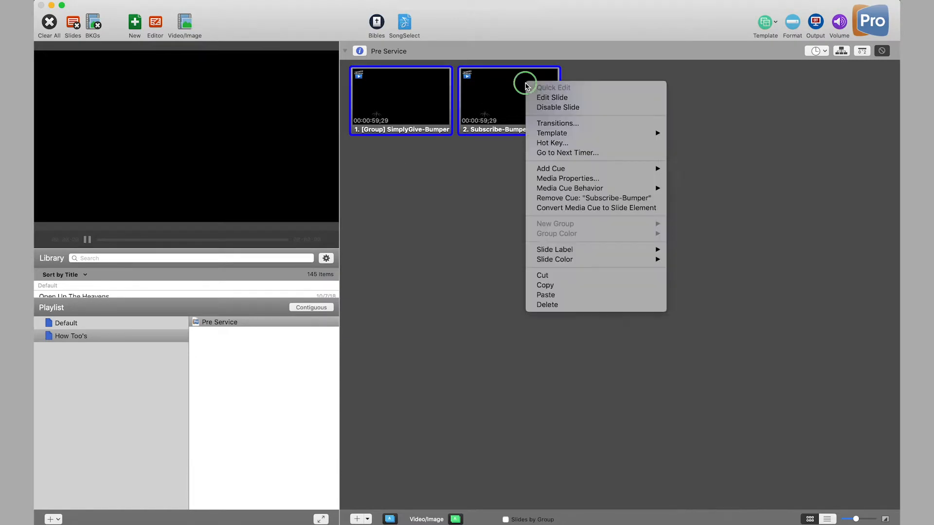
pyautogui.moveTo(567, 152)
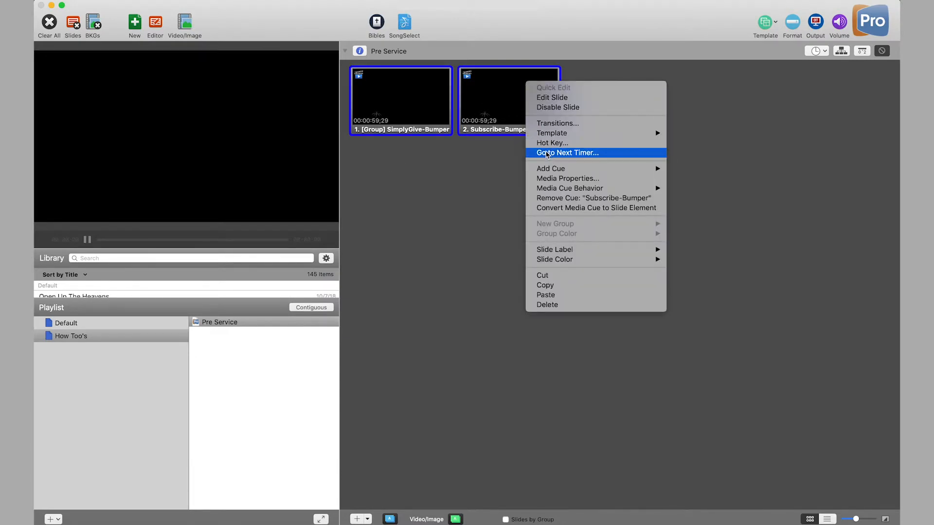
# - Set a 5-second Go to Next timer on both bumper slides
pyautogui.click(568, 153)
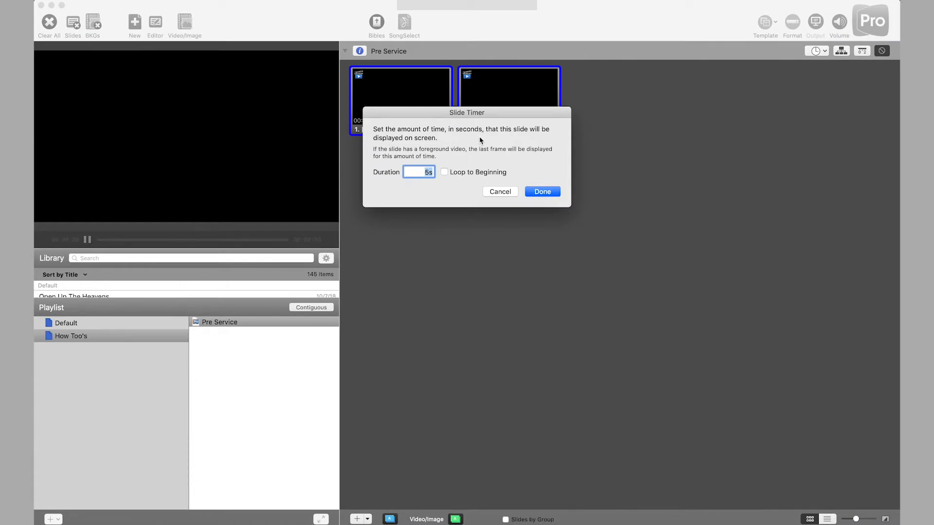
pyautogui.moveTo(496, 164)
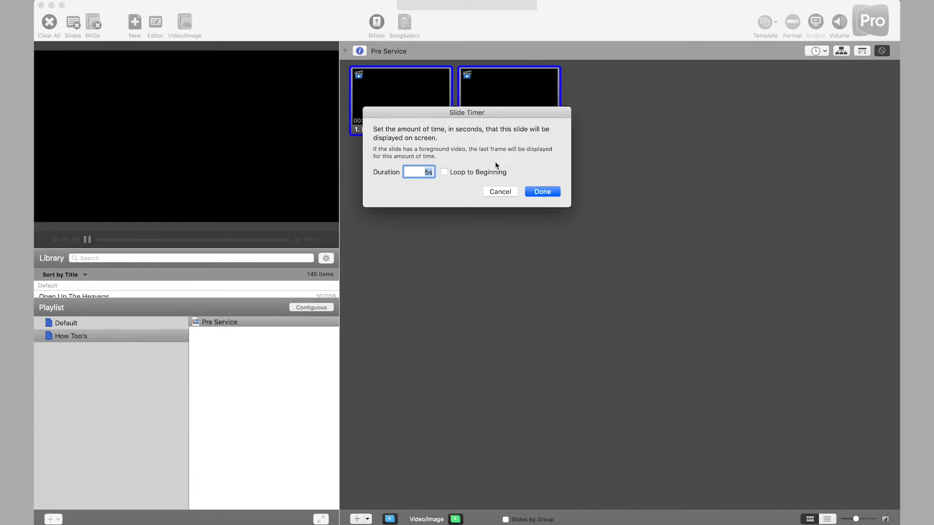
pyautogui.click(417, 172)
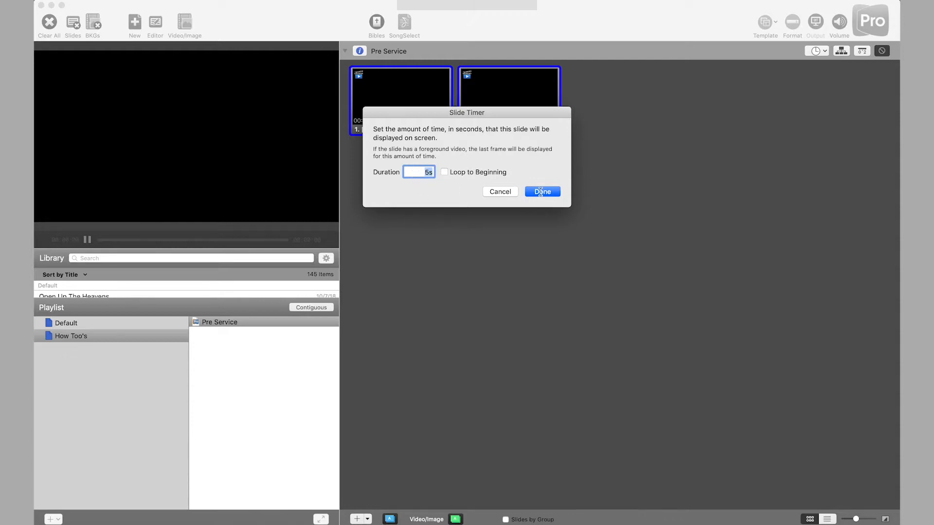
pyautogui.moveTo(466, 112); pyautogui.dragTo(486, 130)
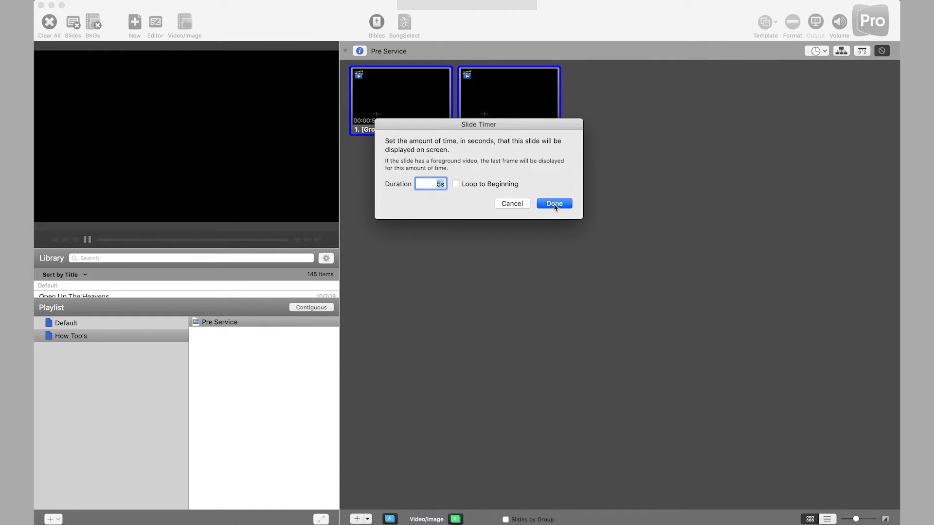
pyautogui.click(554, 203)
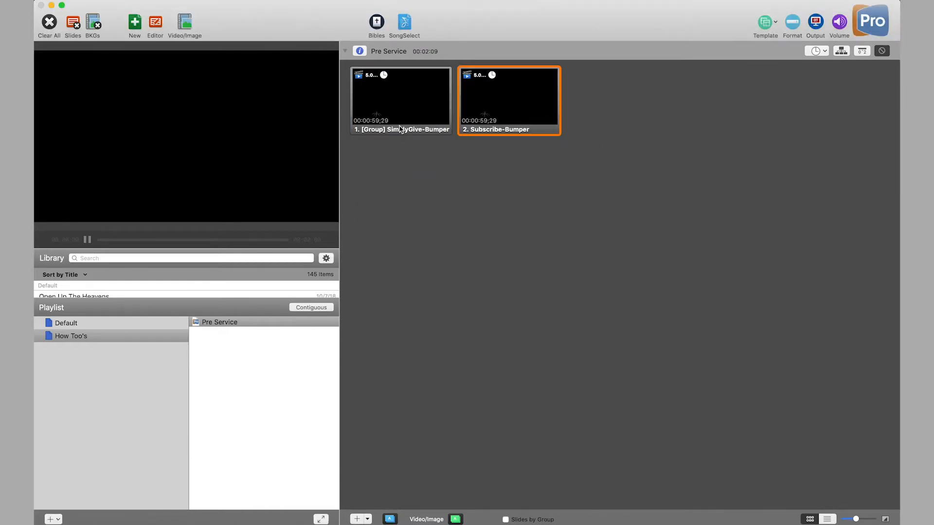
# - Enable Loop to Beginning on the Subscribe-Bumper slide's 5-second timer
pyautogui.rightClick(509, 97)
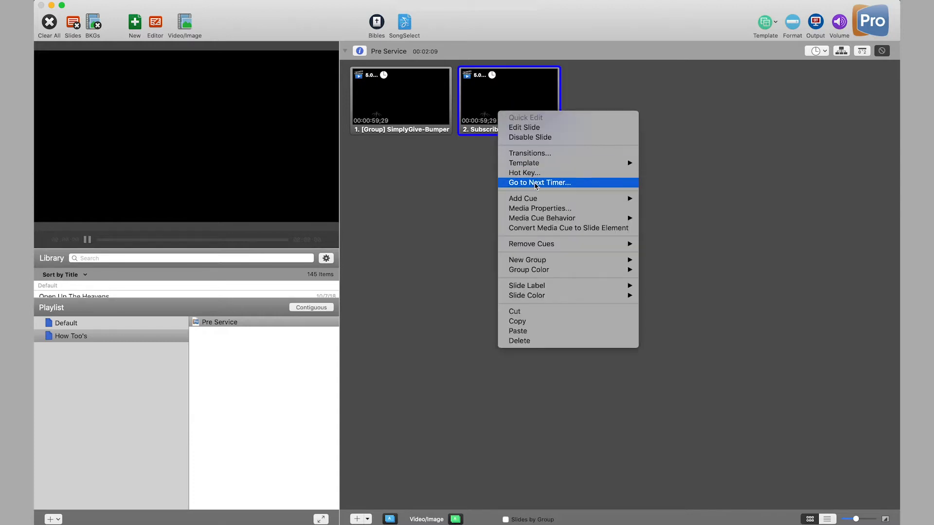
pyautogui.click(539, 183)
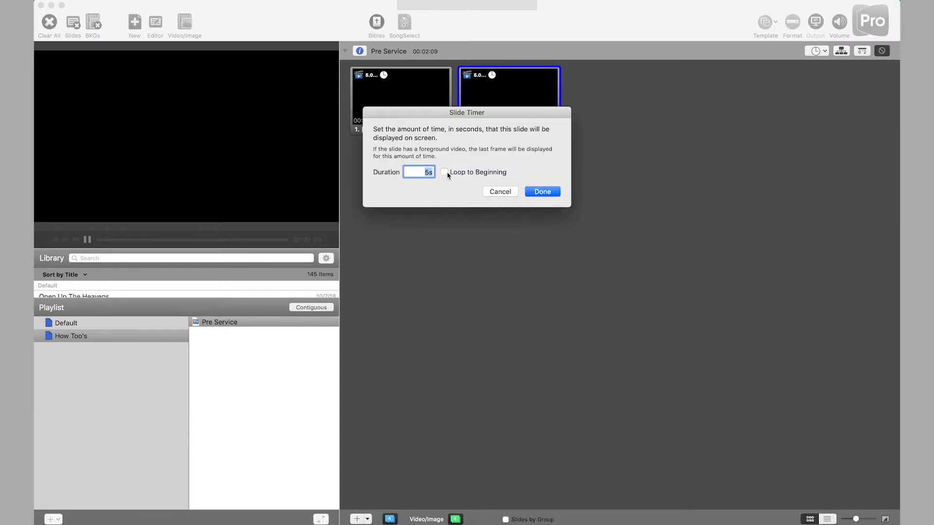
pyautogui.click(444, 172)
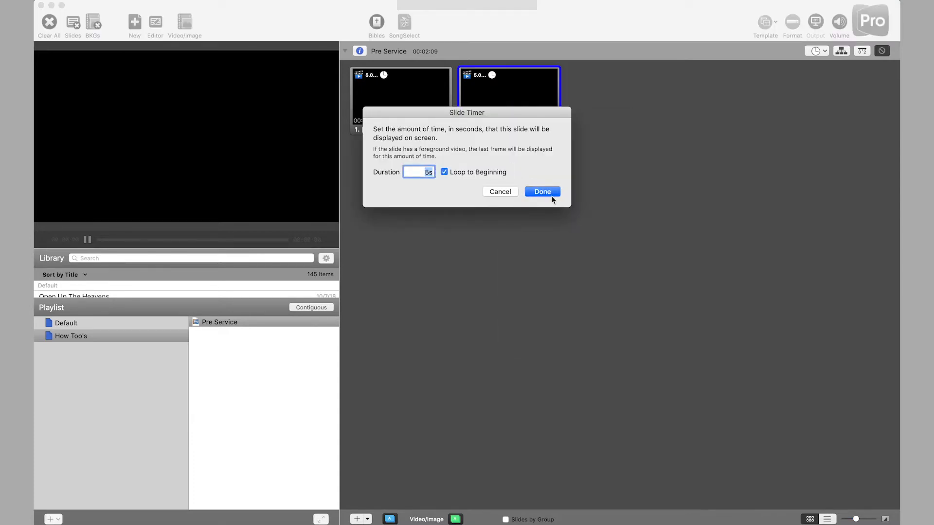
pyautogui.click(542, 192)
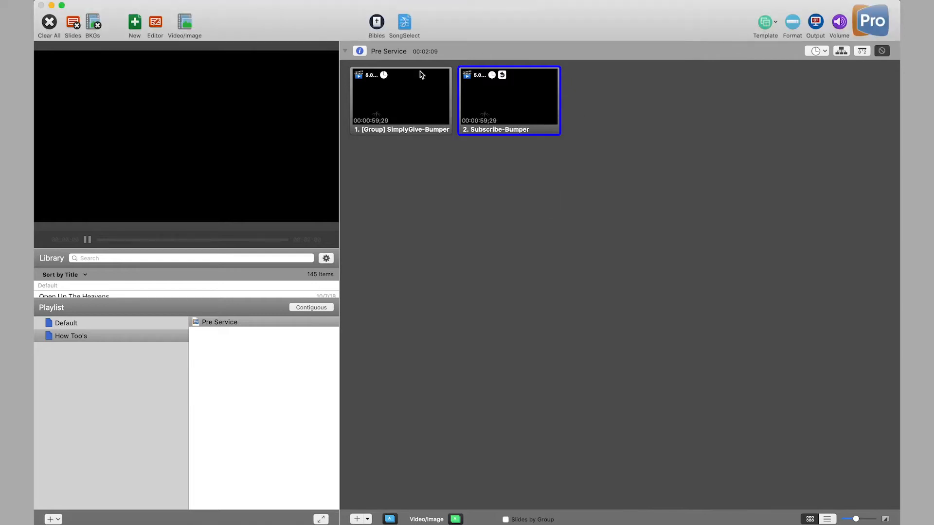
pyautogui.moveTo(411, 101)
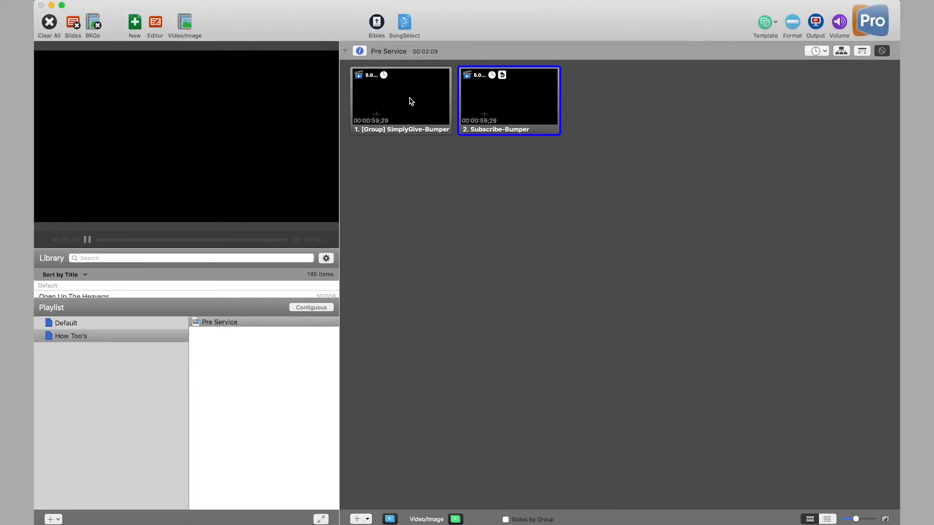
# - Trigger SimplyGive-Bumper, scrub both videos to their ends, and watch playback loop to slide 1
pyautogui.click(402, 97)
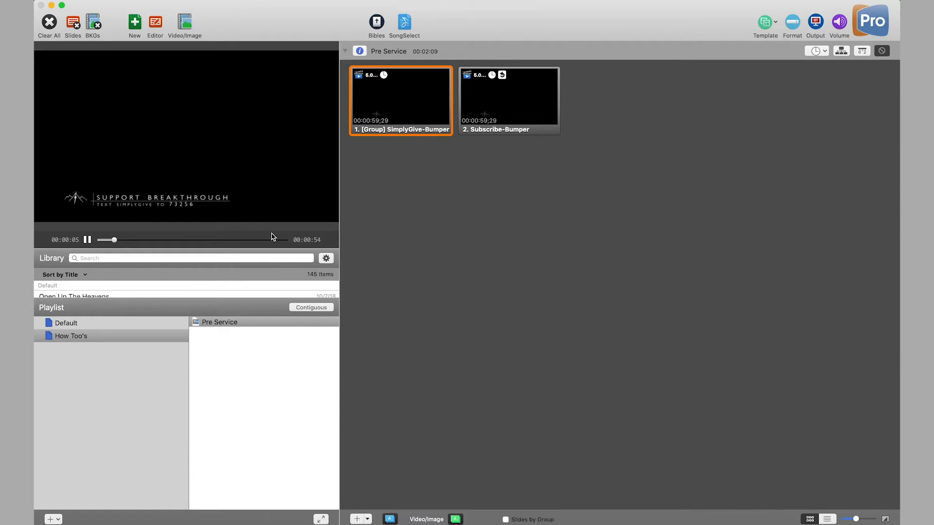
pyautogui.moveTo(107, 239); pyautogui.dragTo(276, 239)
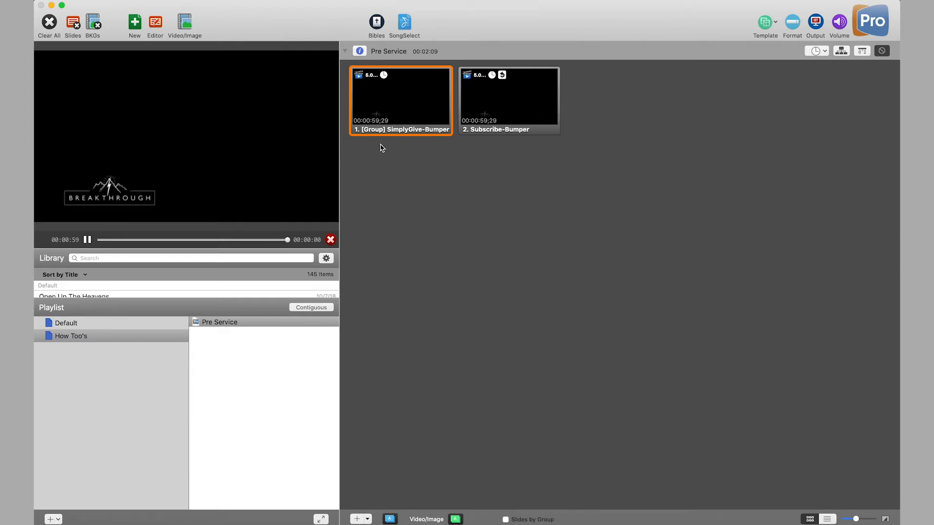
pyautogui.click(510, 97)
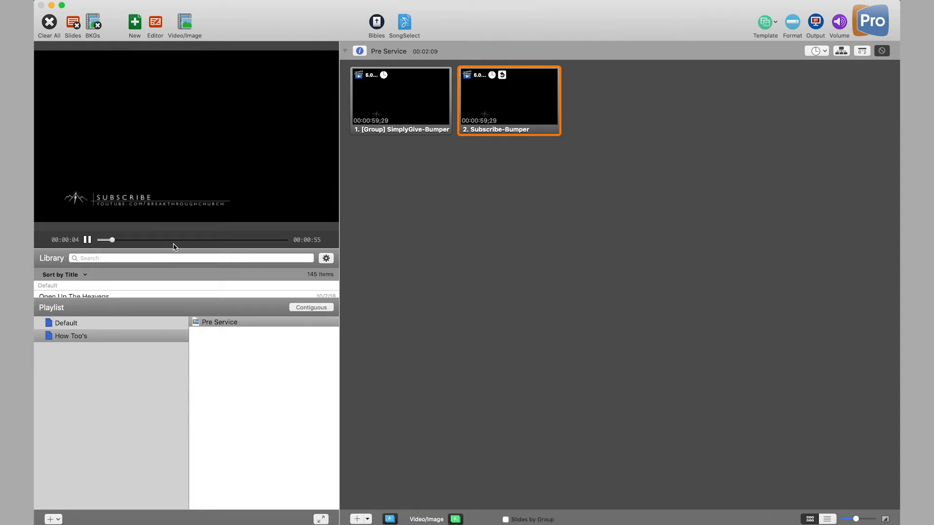
pyautogui.moveTo(107, 240); pyautogui.dragTo(276, 239)
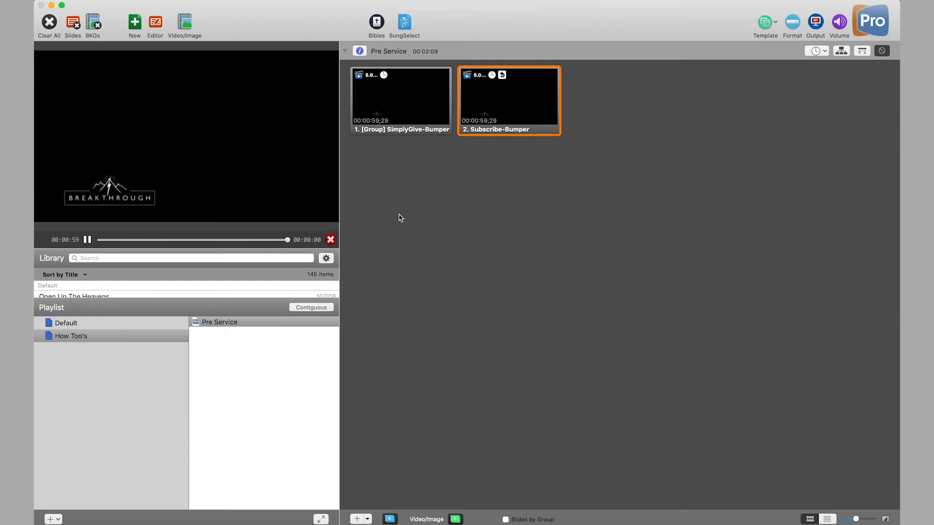
pyautogui.click(400, 97)
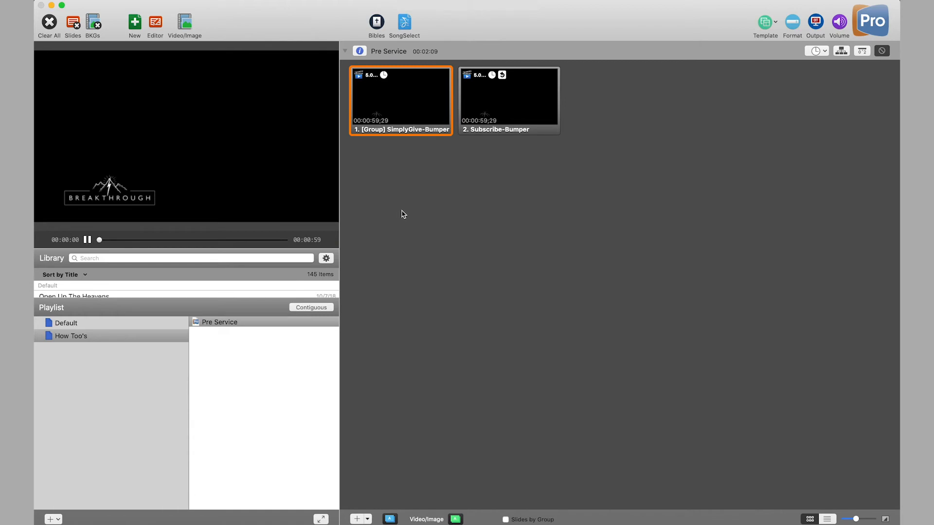